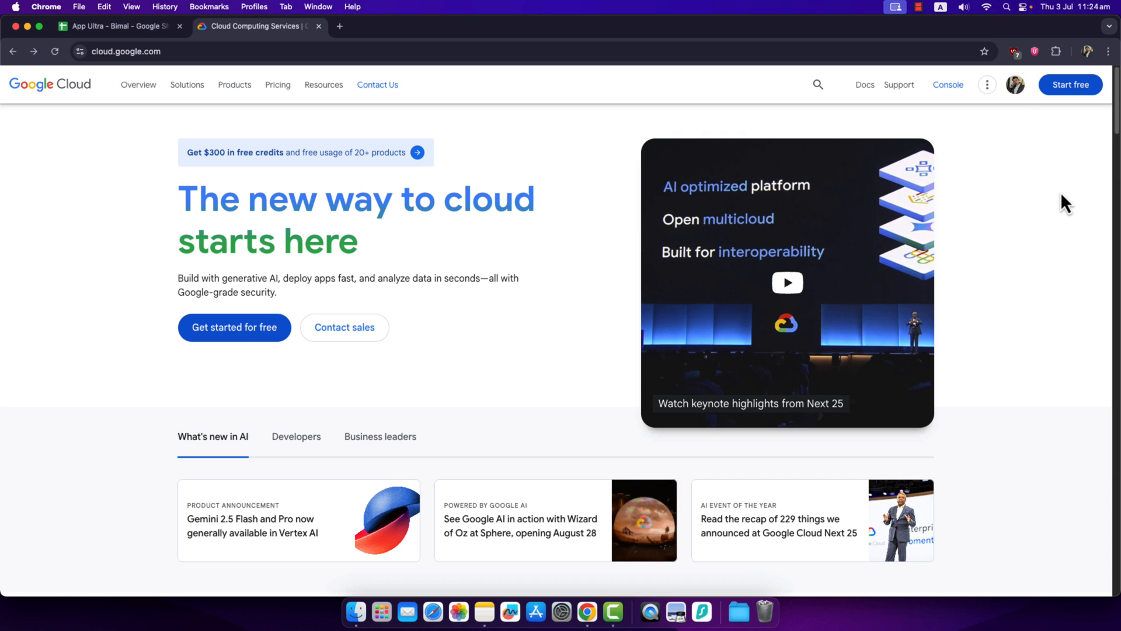
- Begin the free-trial signup and agree to the terms with Nepal as the country
left_click(1014, 84)
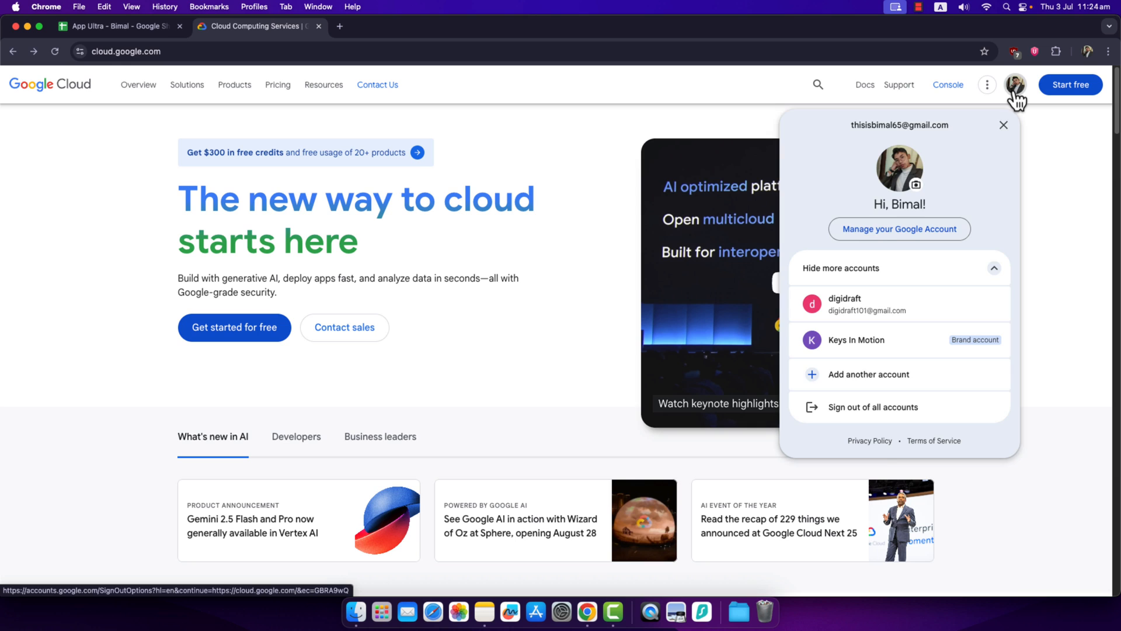
left_click(1004, 125)
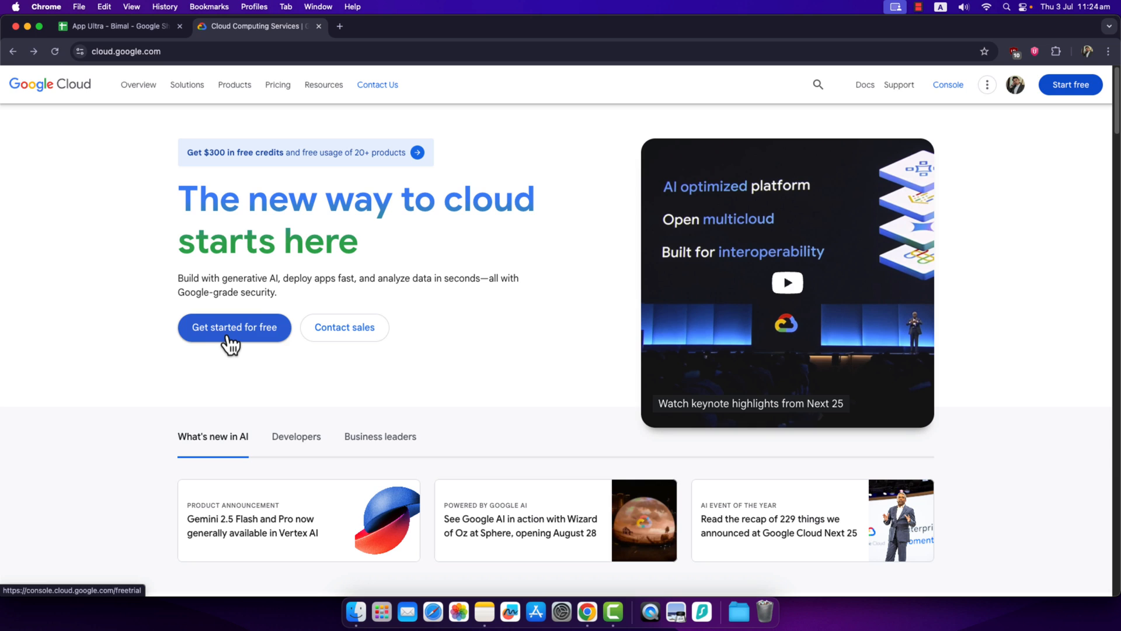
left_click(234, 327)
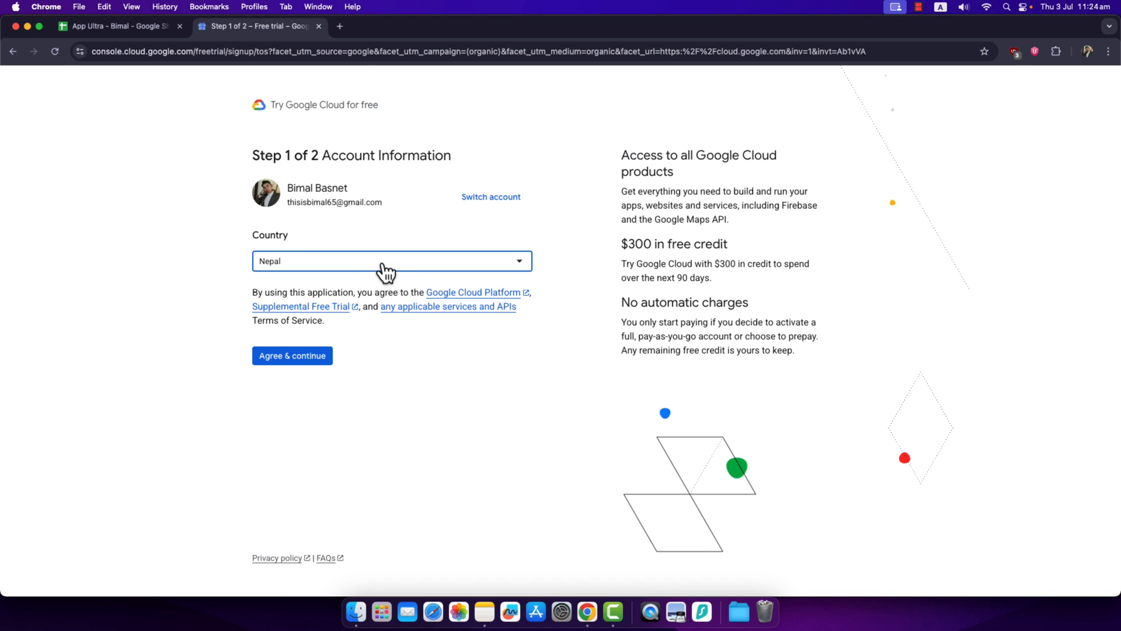
left_click(292, 355)
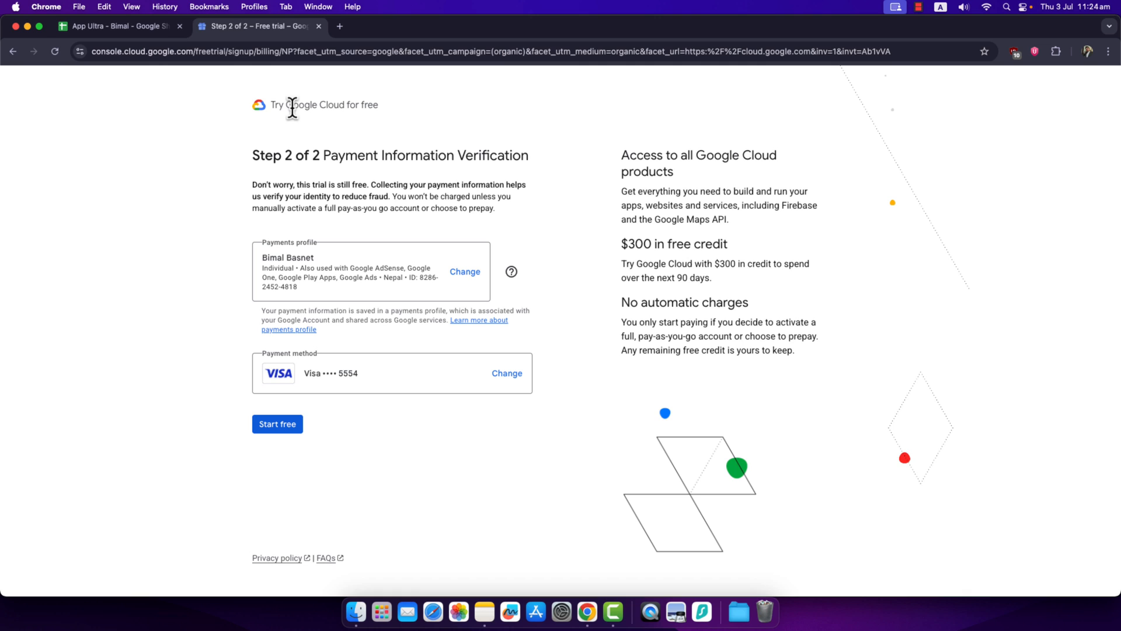
mouse_move(400, 305)
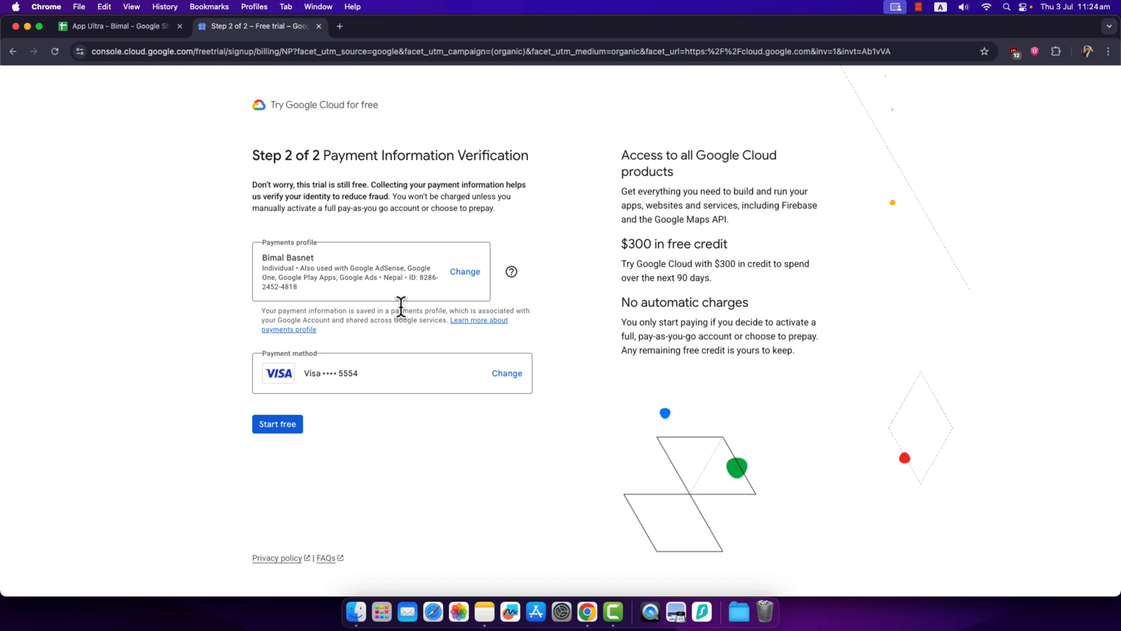
mouse_move(317, 142)
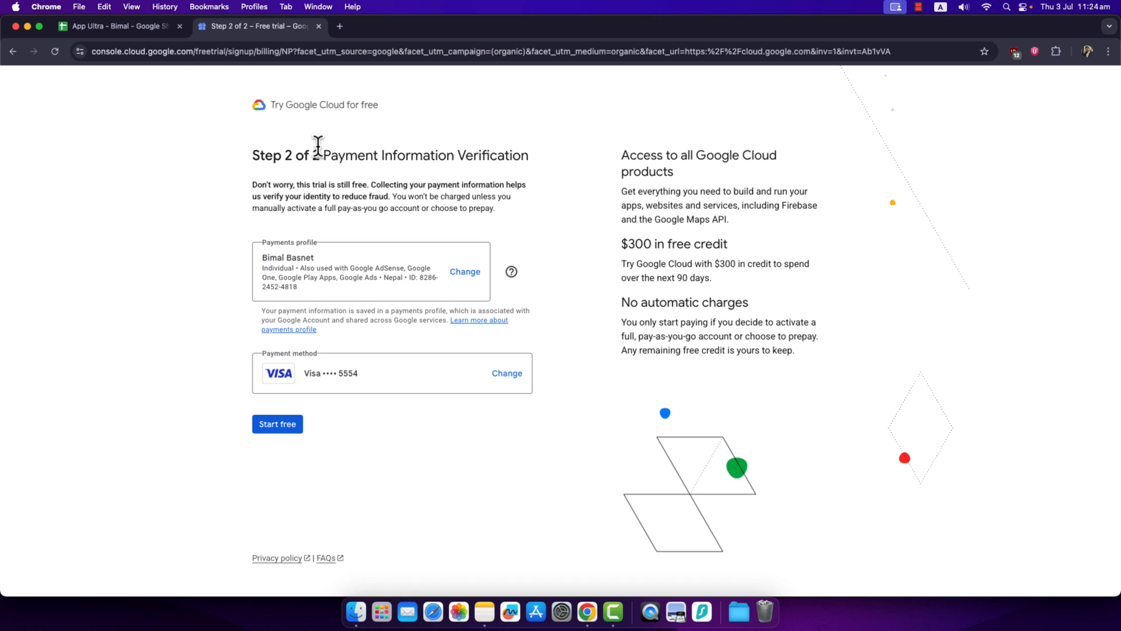
mouse_move(476, 383)
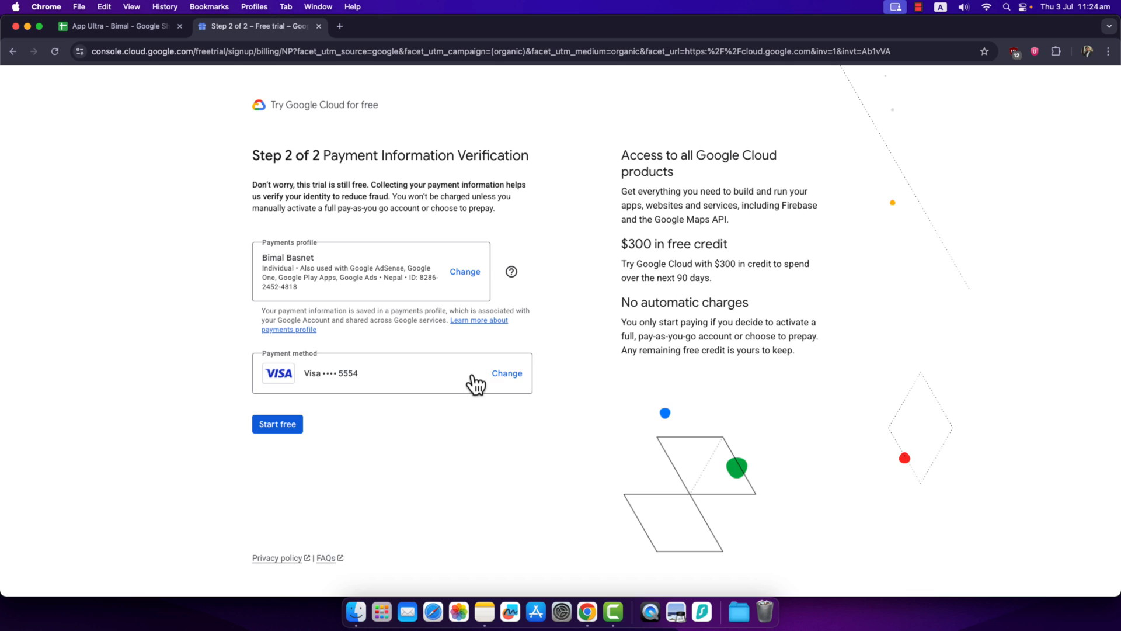
mouse_move(511, 381)
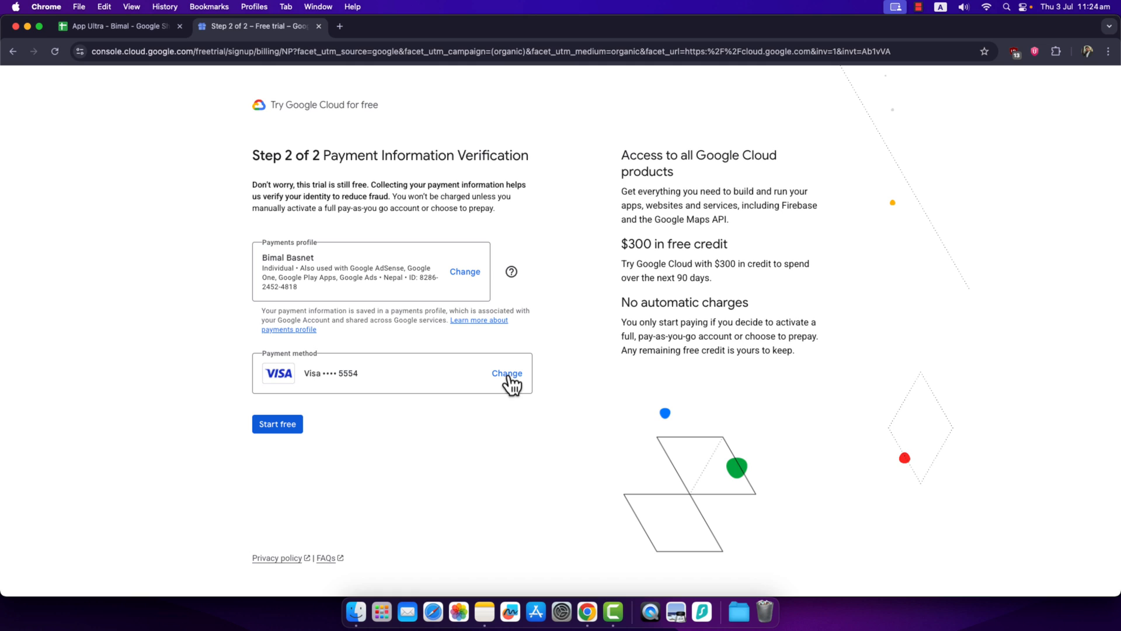
mouse_move(417, 154)
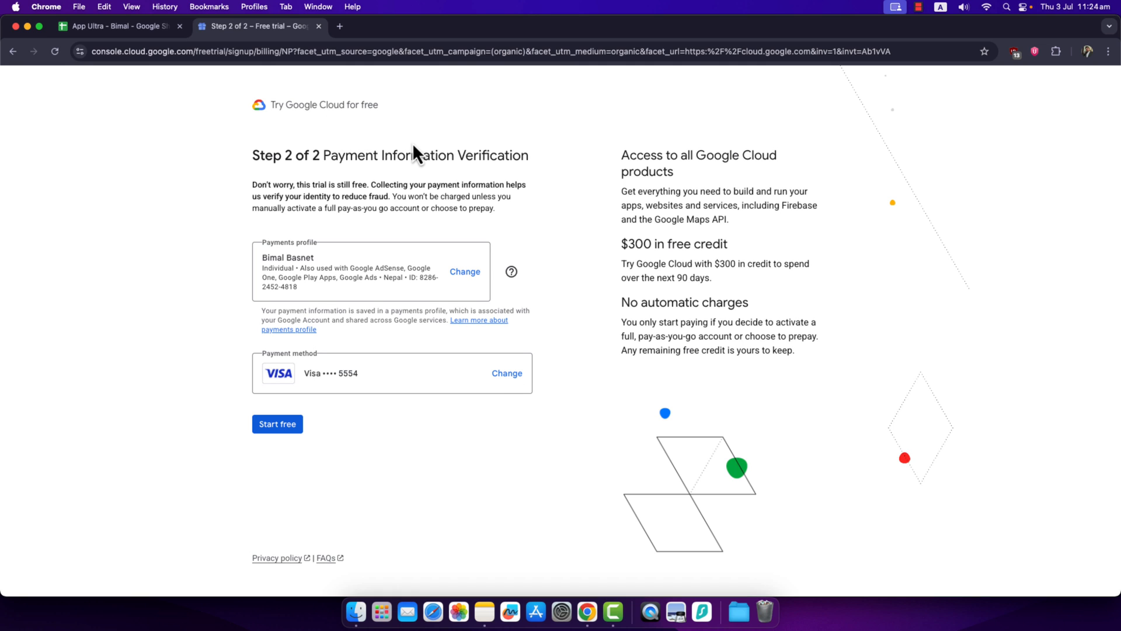
mouse_move(446, 452)
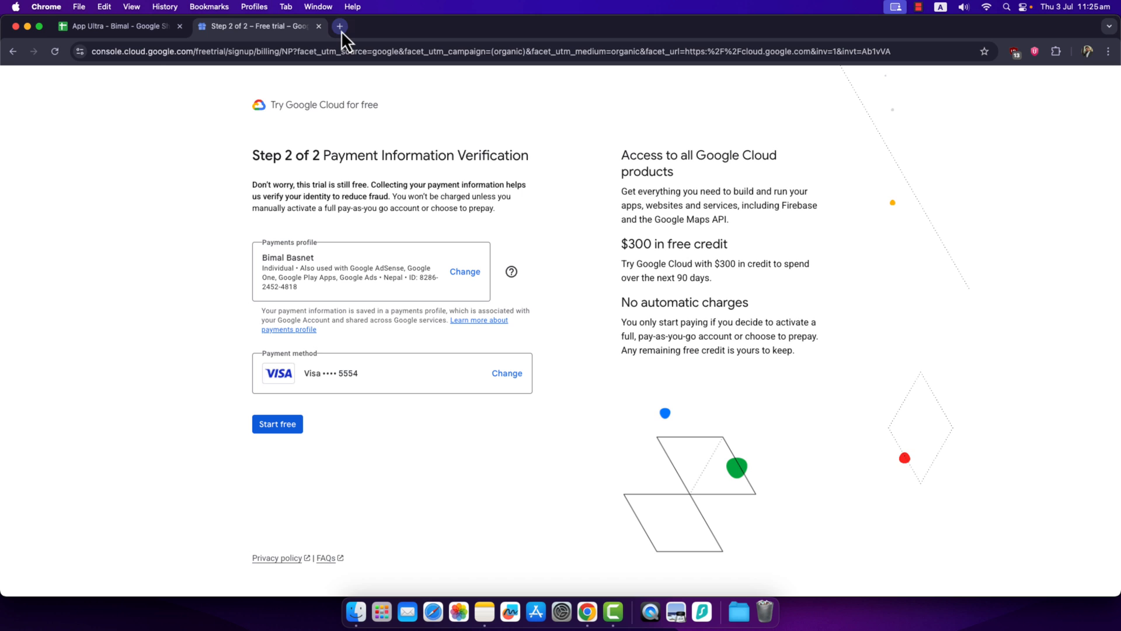
- Search 'united states example credit cards' in a new tab, open the paypalobjects result, and return to Step 2
left_click(340, 27)
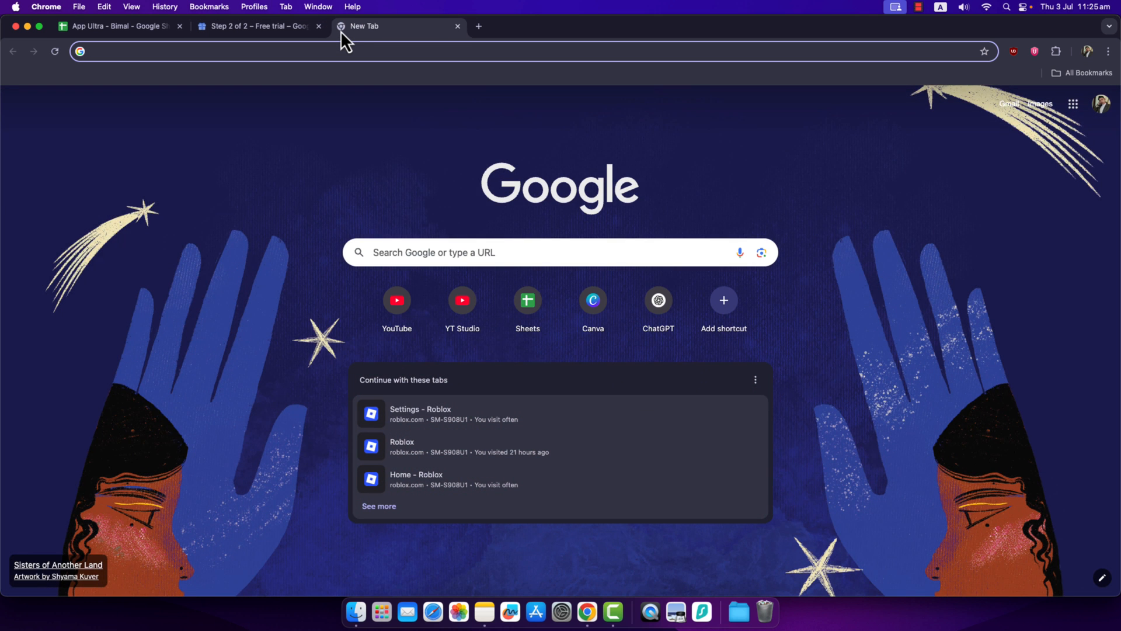
type("unitged states example credit cards")
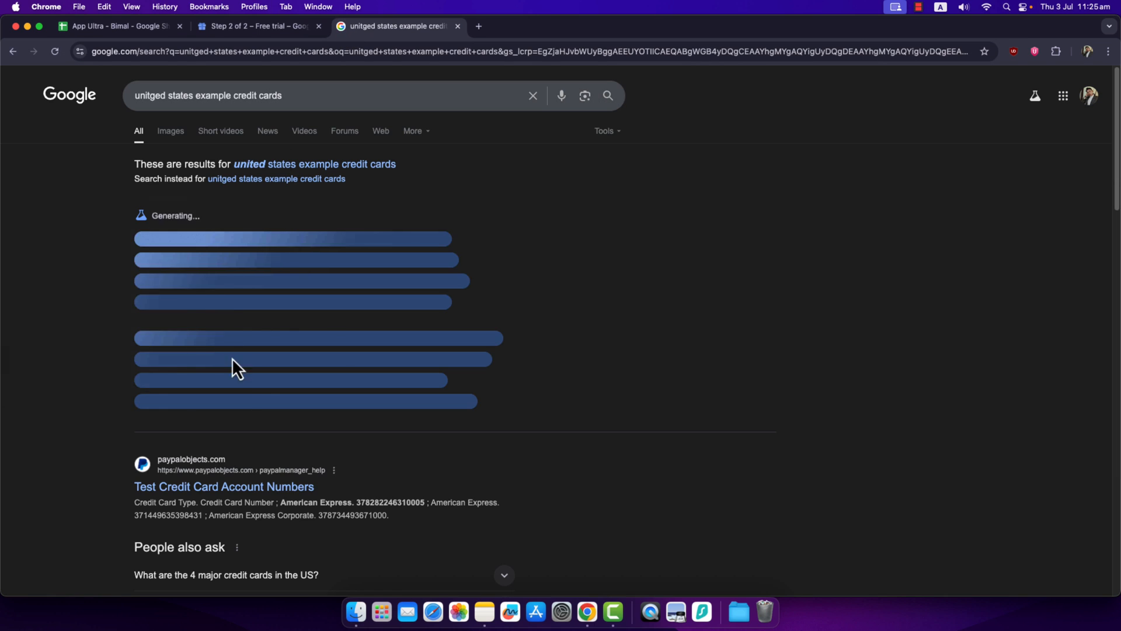
left_click(223, 486)
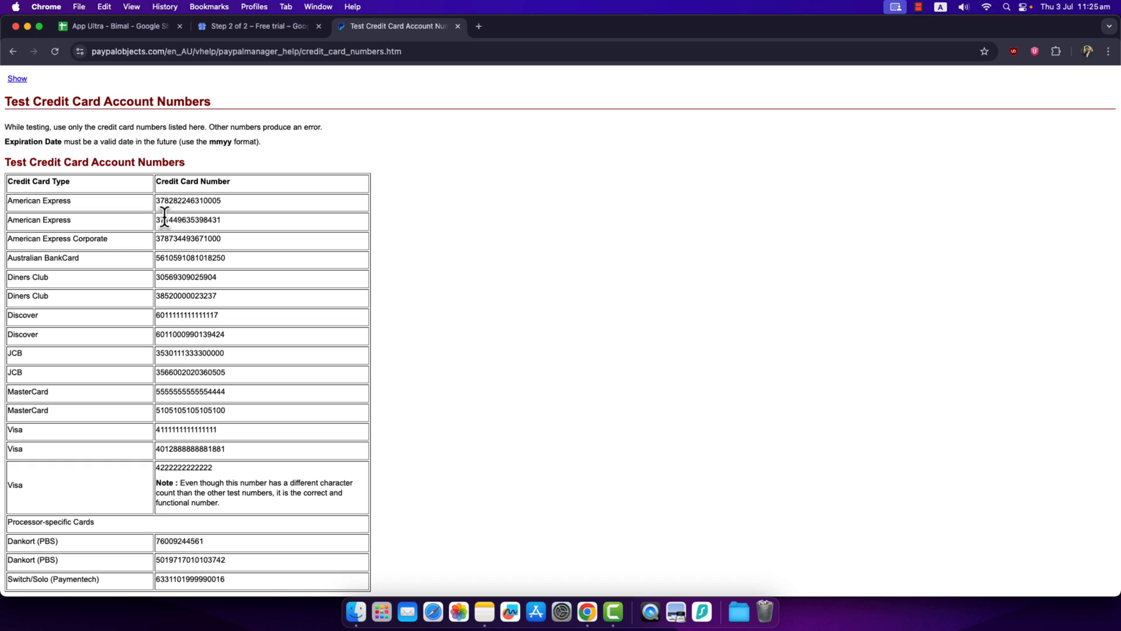
left_click(257, 26)
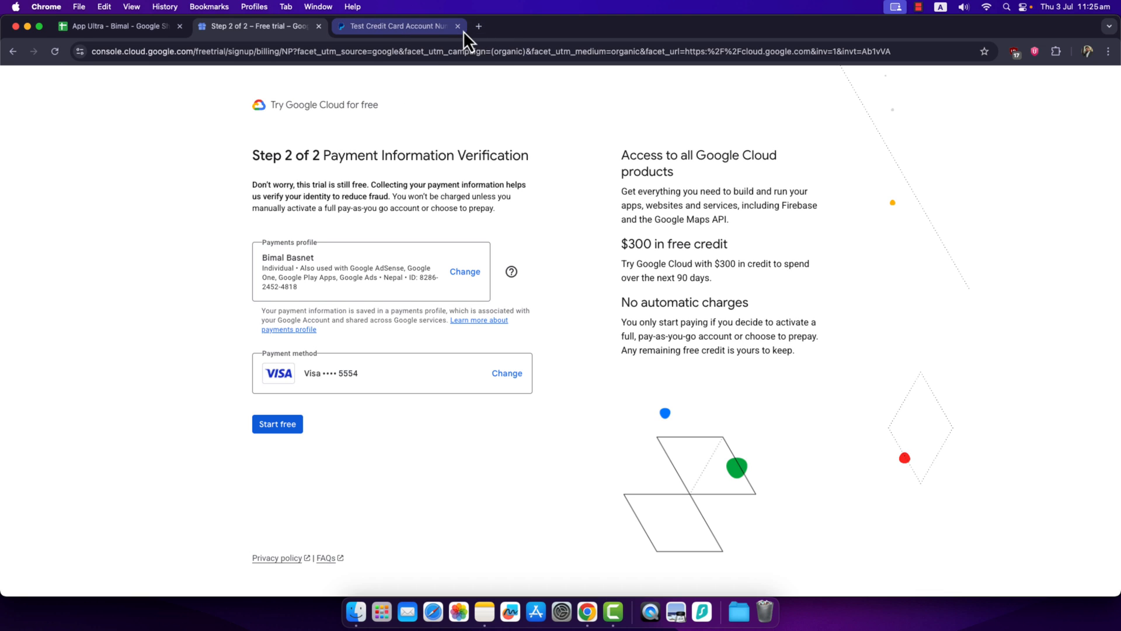
- Close the Test Credit Card tab and then the whole Chrome window
left_click(456, 26)
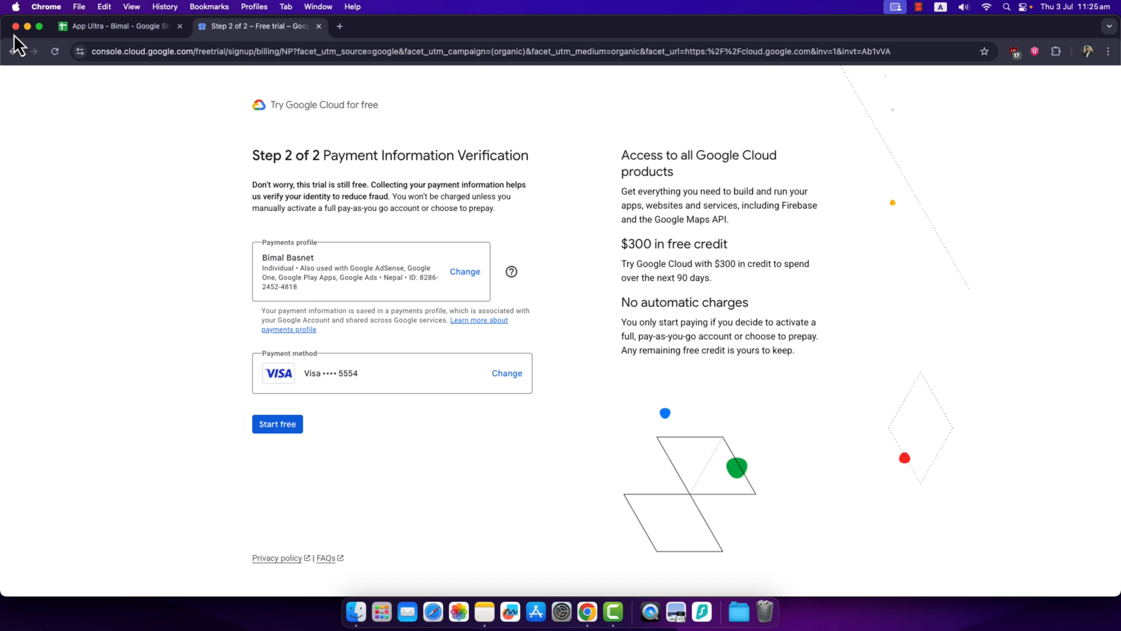
left_click(14, 27)
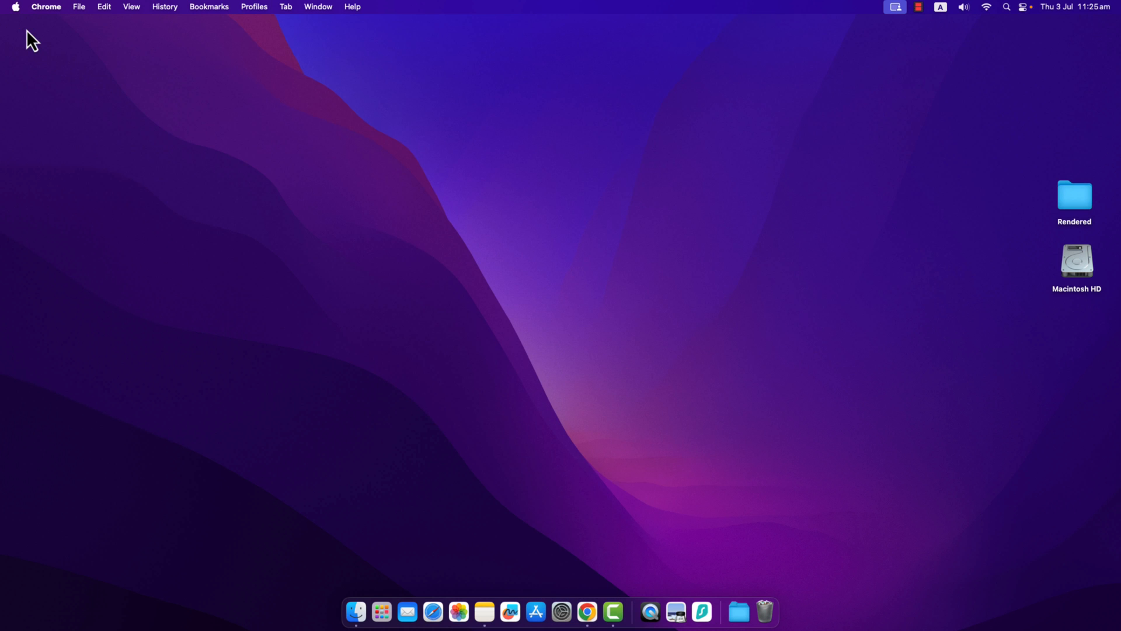